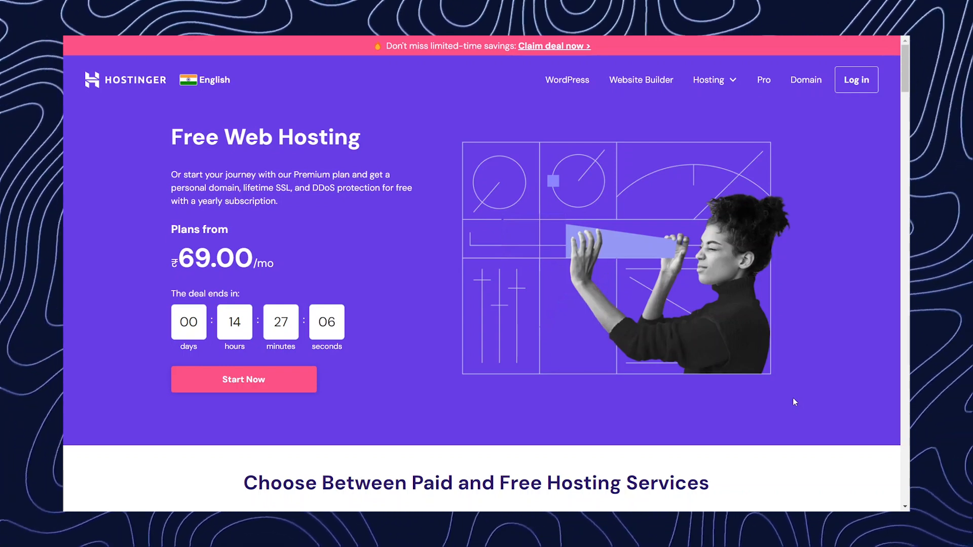
{"action": "mouse_move", "coordinate": [413, 217]}
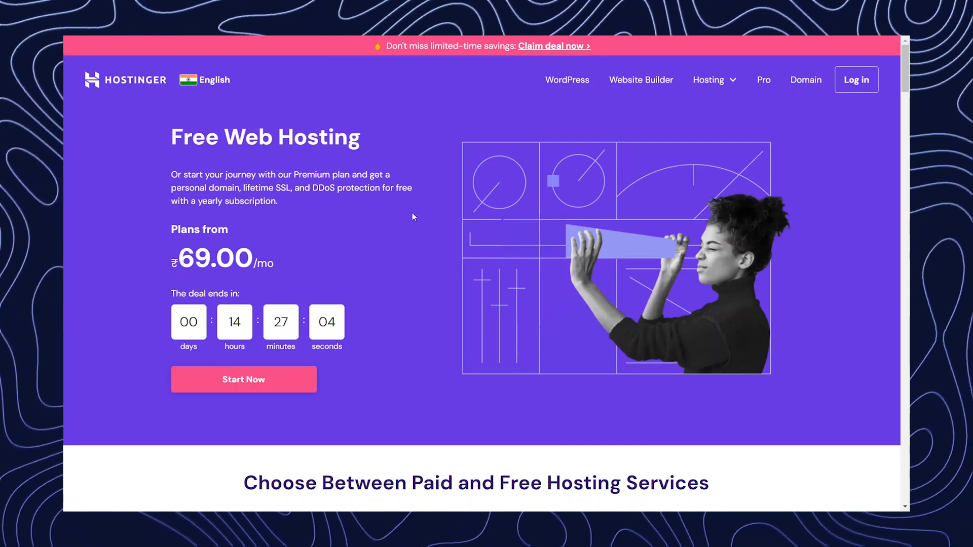
Choose Get Free Hosting under the ₹0.00/mo plan.
{"action": "scroll", "scroll_direction": "down", "scroll_amount": 3}
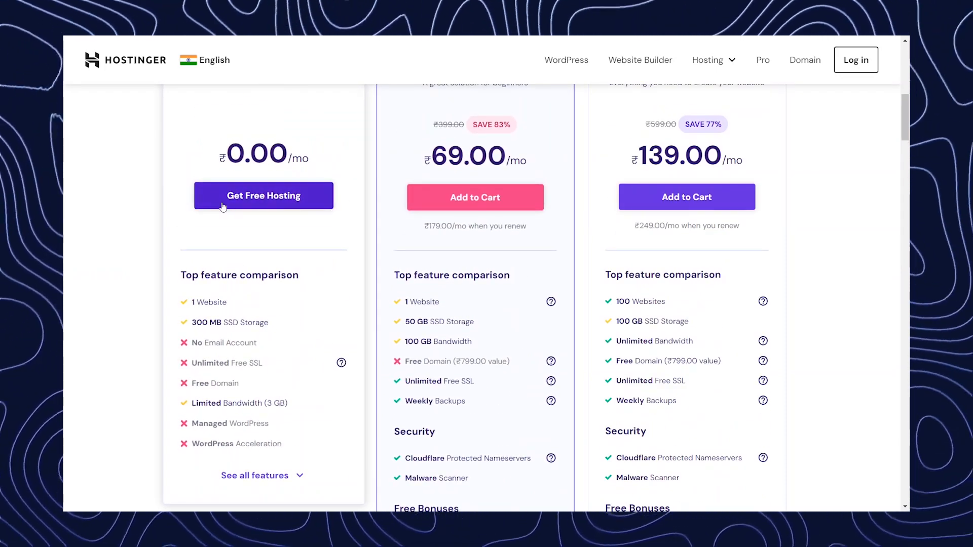
{"action": "mouse_move", "coordinate": [331, 227]}
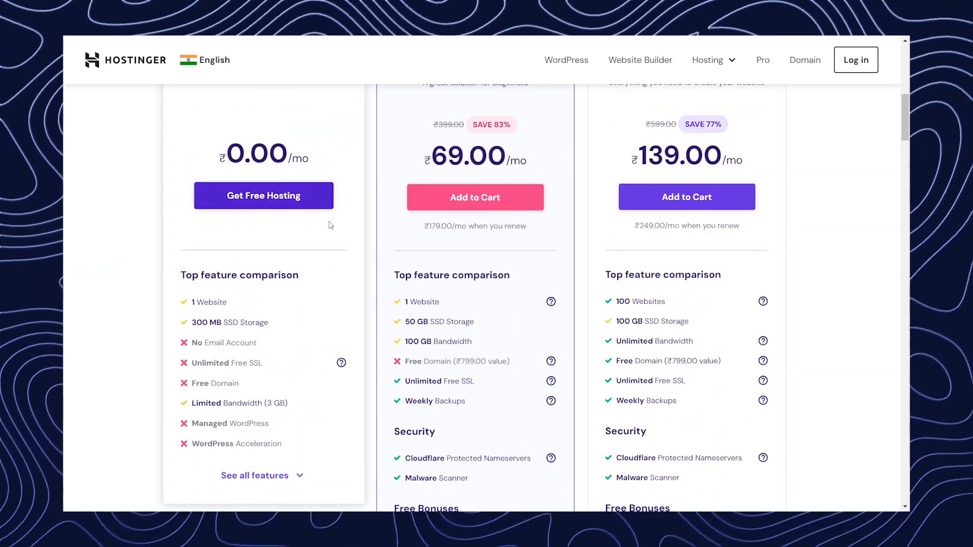
{"action": "left_click", "coordinate": [263, 196]}
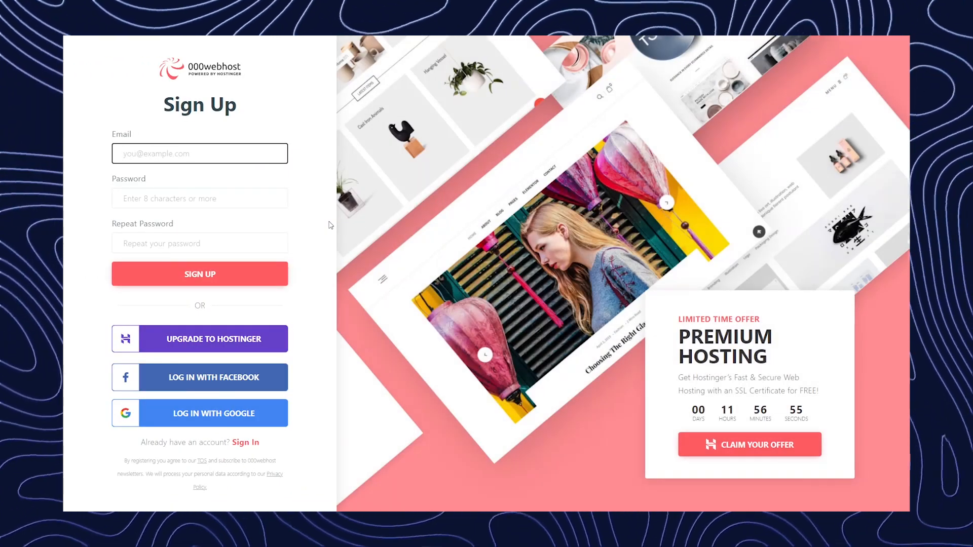
{"action": "mouse_move", "coordinate": [298, 409]}
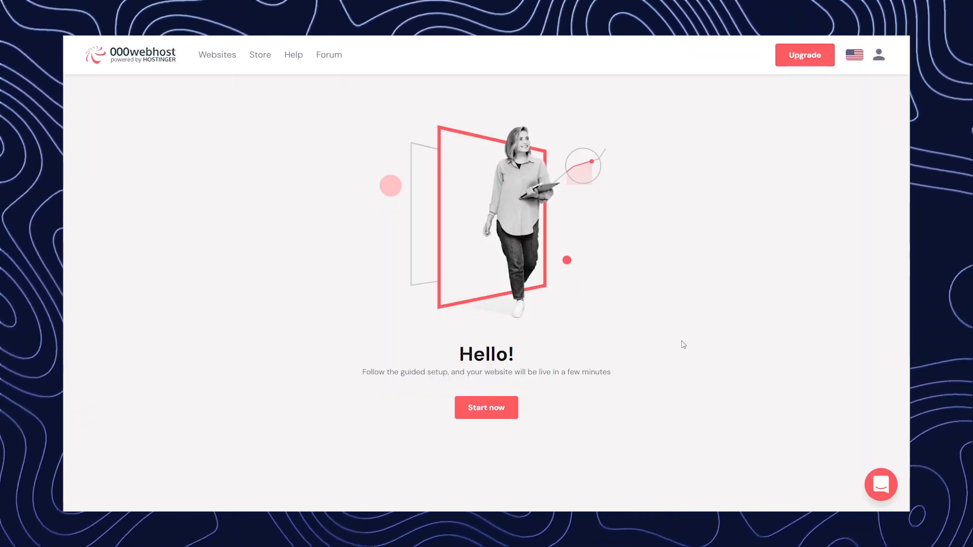
{"action": "mouse_move", "coordinate": [513, 444]}
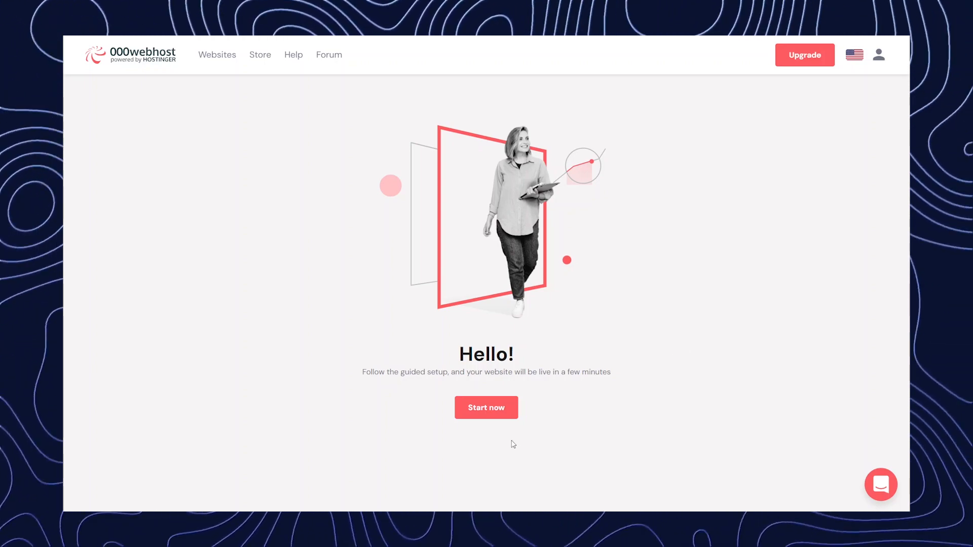
Create a website named 'wordpresssite' with a matching password in both fields.
{"action": "left_click", "coordinate": [486, 407]}
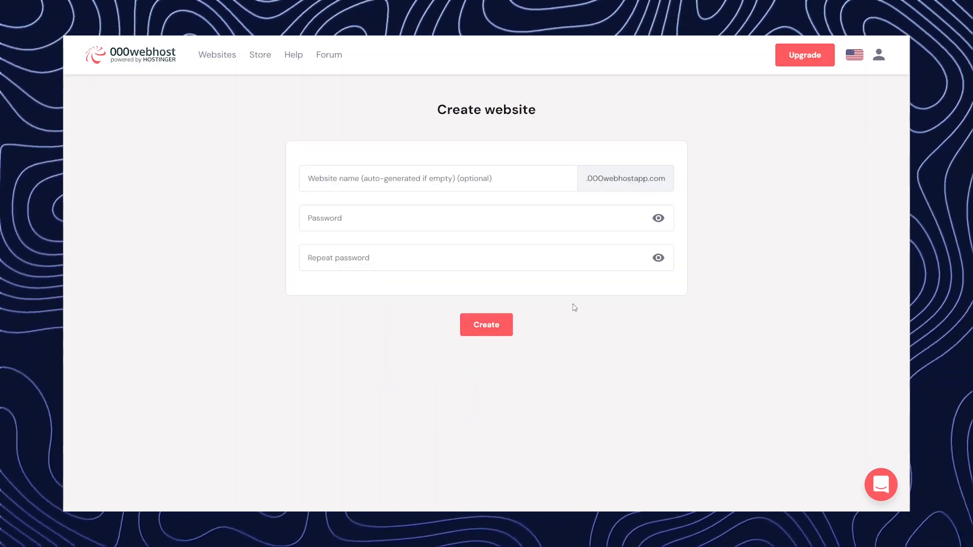
{"action": "left_click", "coordinate": [434, 178]}
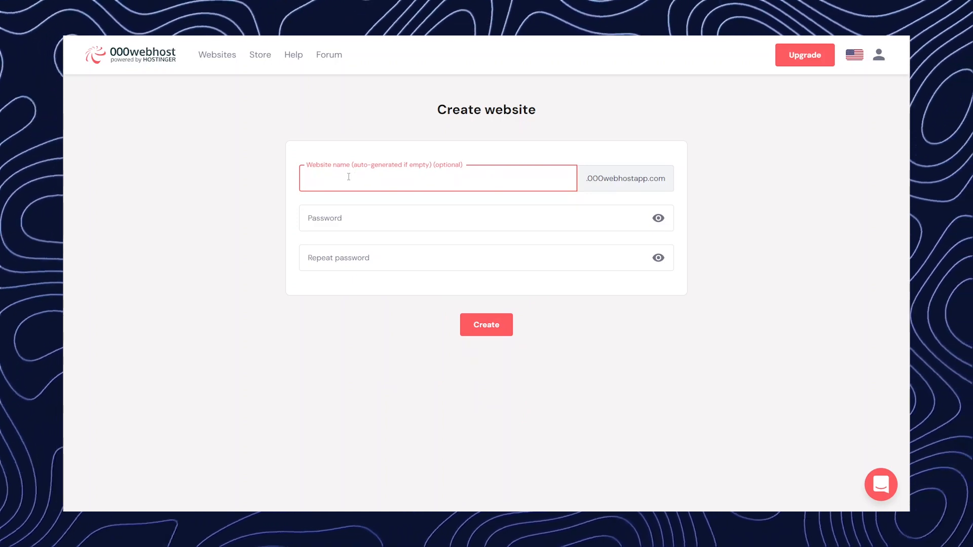
{"action": "mouse_move", "coordinate": [465, 402]}
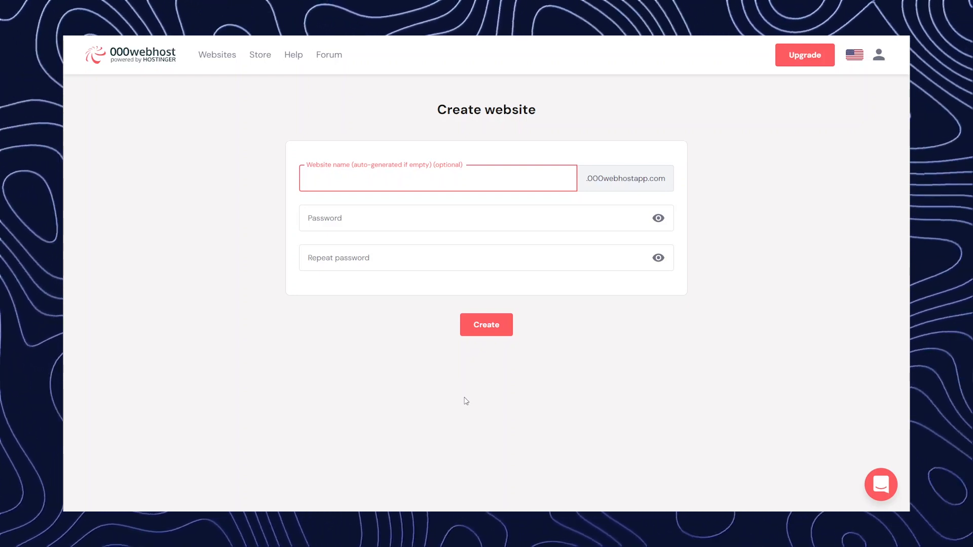
{"action": "type", "text": "w"}
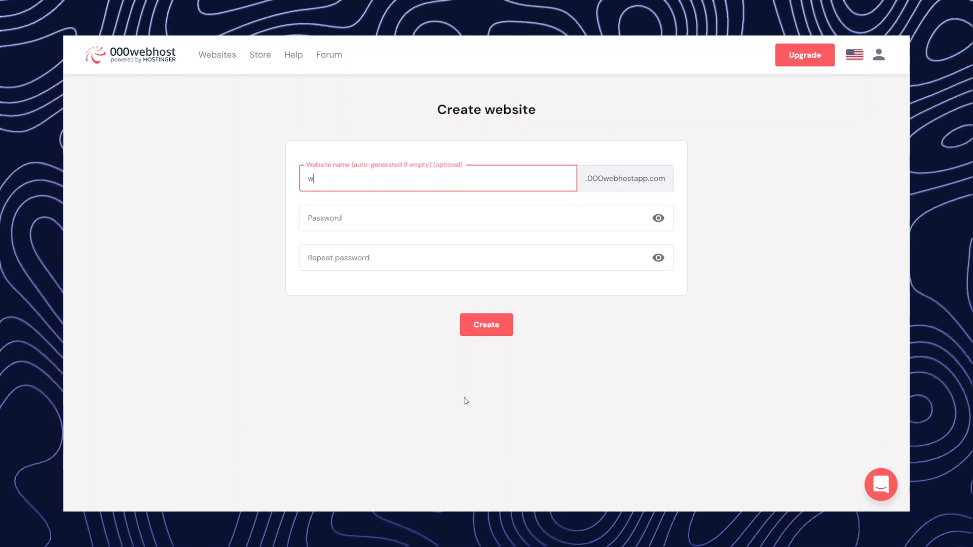
{"action": "left_click", "coordinate": [486, 217]}
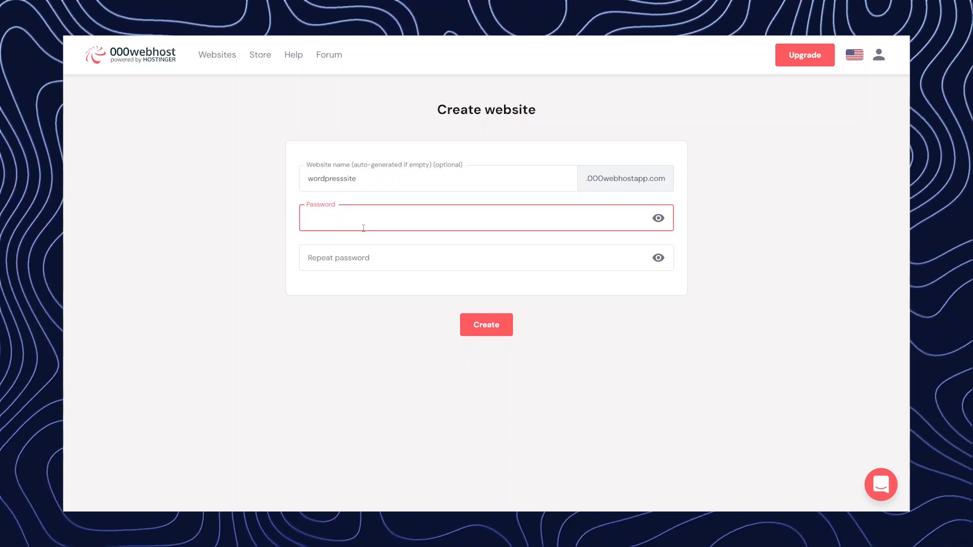
{"action": "left_click", "coordinate": [486, 325]}
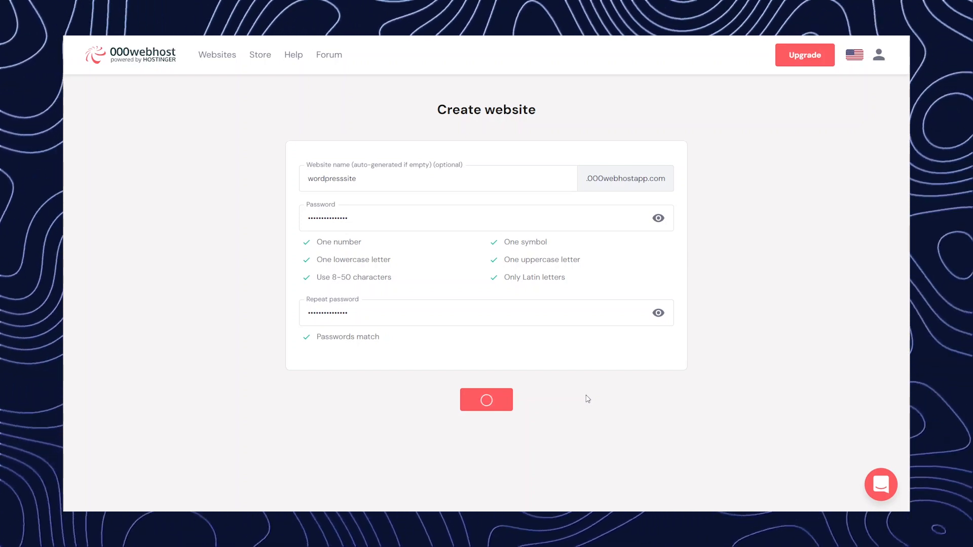
{"action": "left_click", "coordinate": [486, 400]}
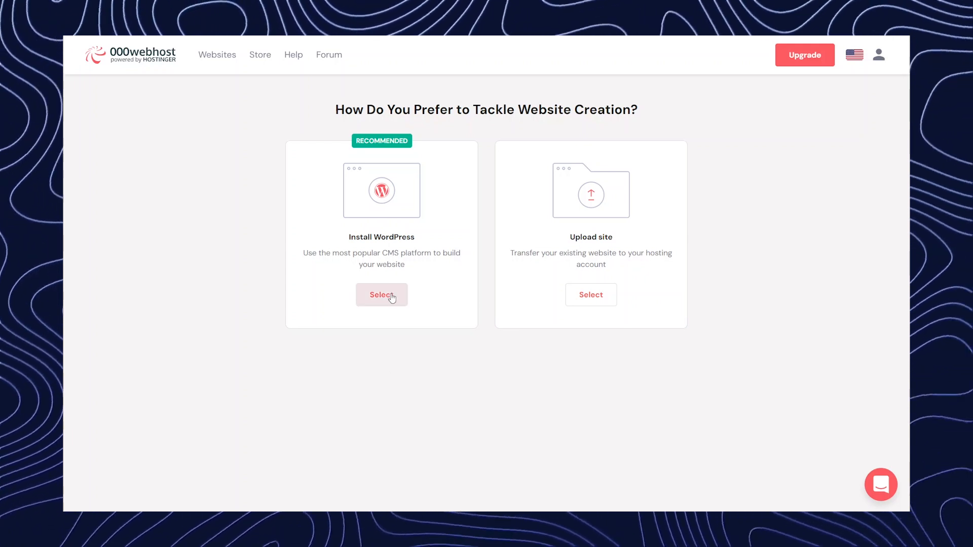
Select Install WordPress and submit the administrator language, email and password.
{"action": "left_click", "coordinate": [381, 294]}
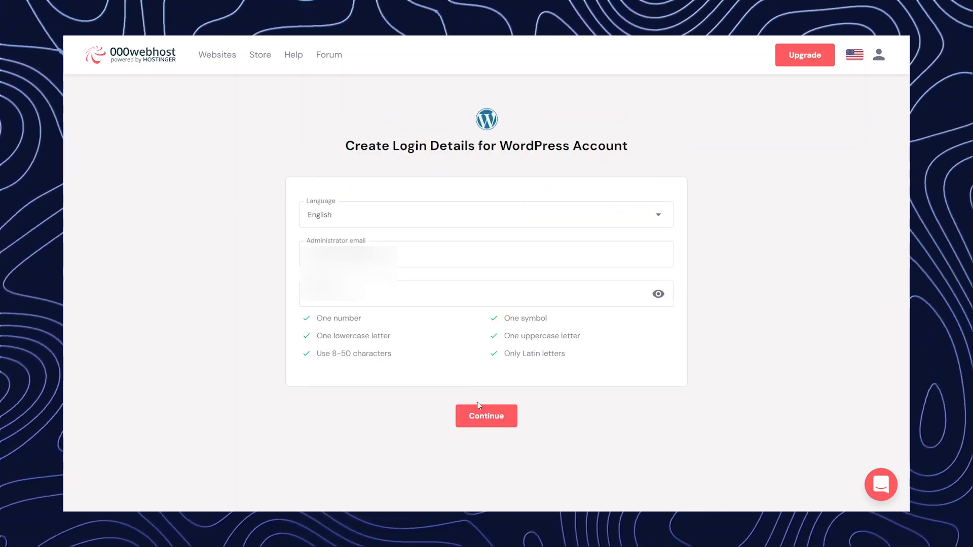
{"action": "left_click", "coordinate": [486, 416]}
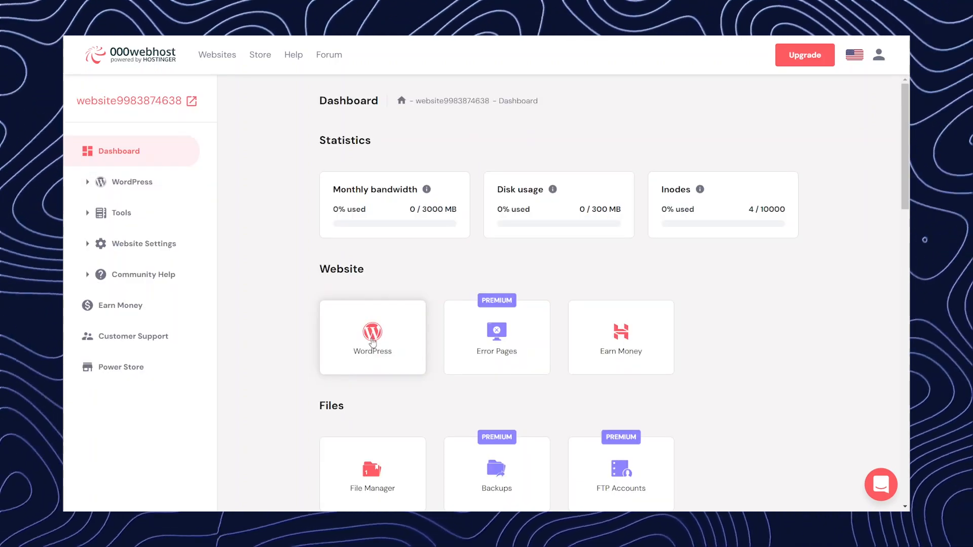
{"action": "left_click", "coordinate": [373, 337]}
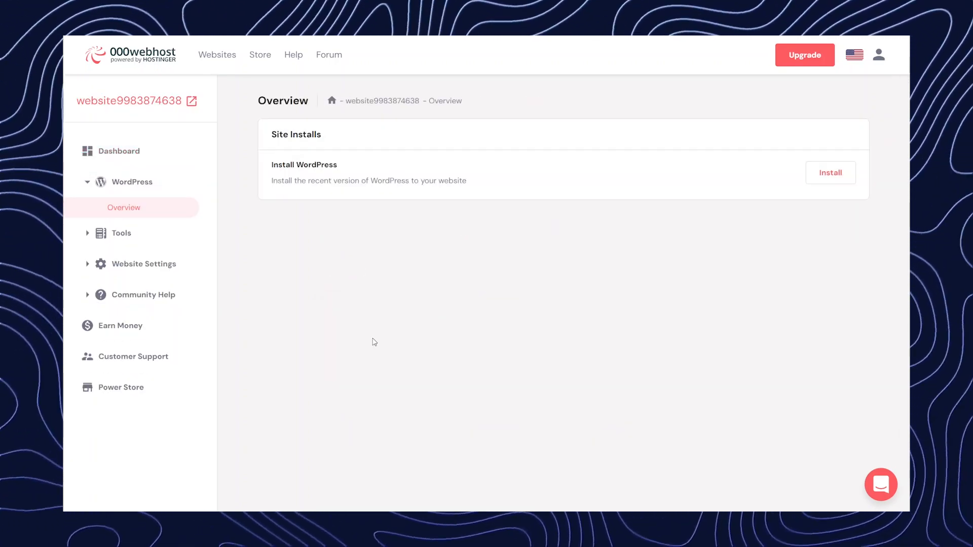
{"action": "left_click", "coordinate": [830, 172]}
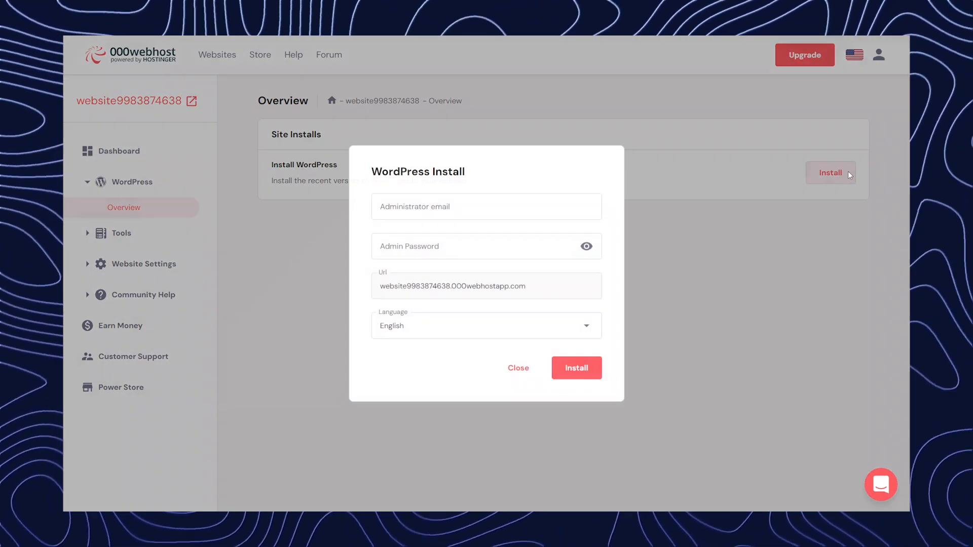
{"action": "left_click", "coordinate": [575, 367]}
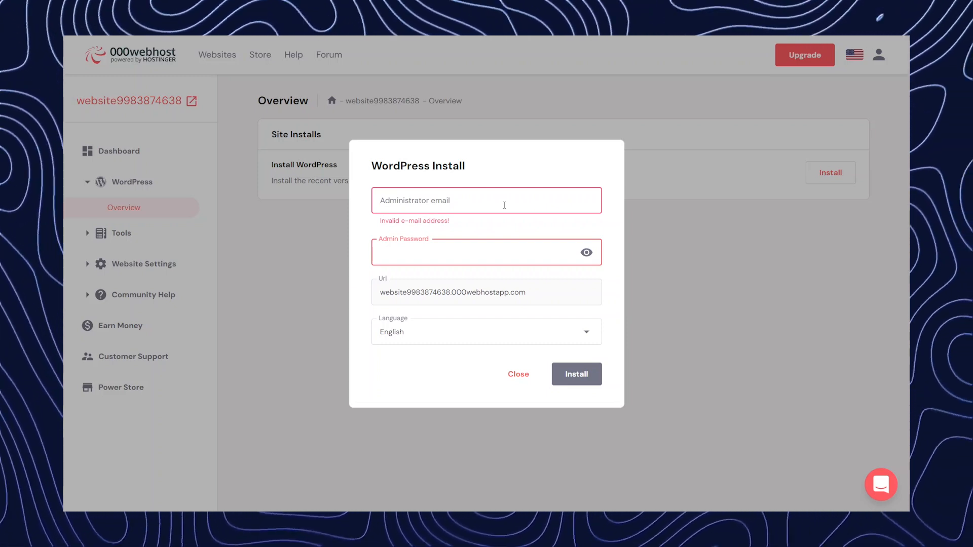
{"action": "mouse_move", "coordinate": [549, 392]}
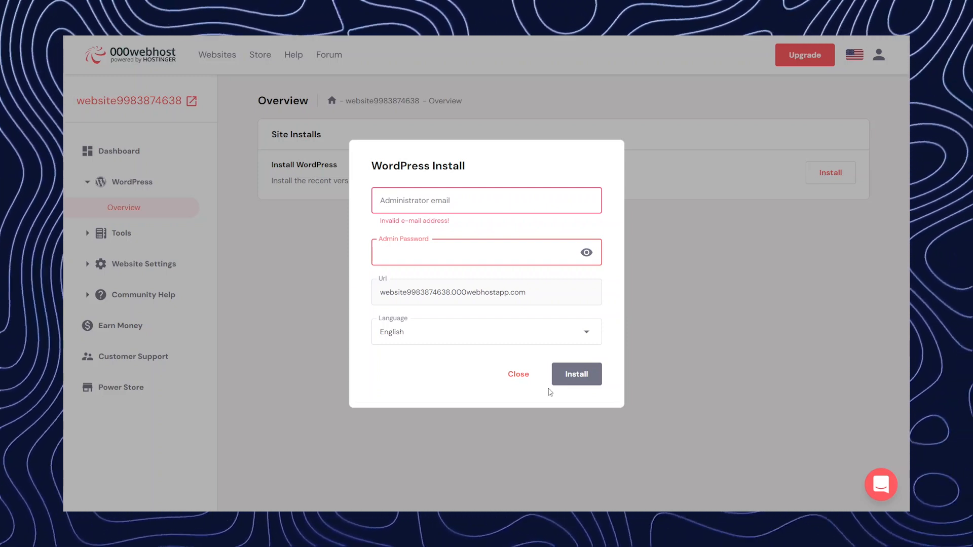
{"action": "left_click", "coordinate": [518, 374]}
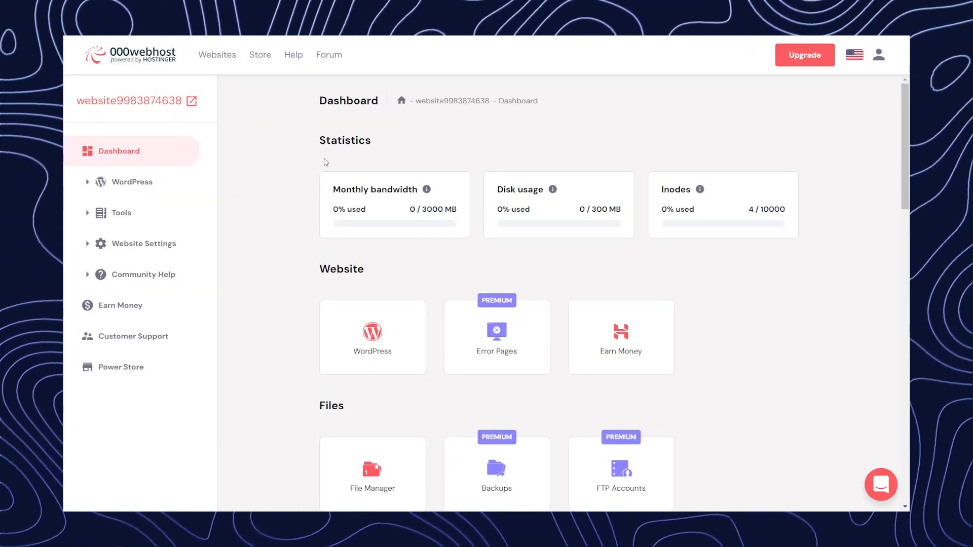
Go to WordPress Overview in the sidebar and choose Edit website.
{"action": "left_click", "coordinate": [132, 182]}
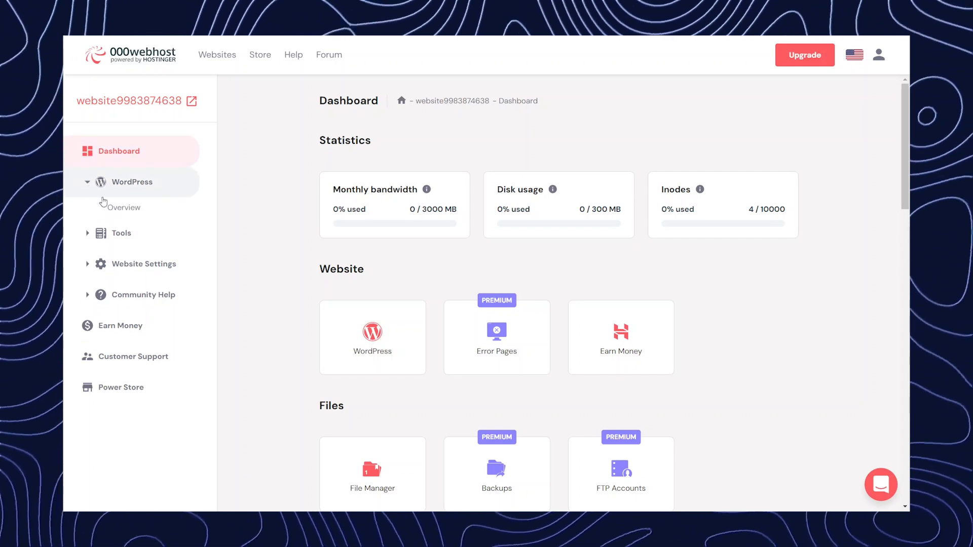
{"action": "left_click", "coordinate": [123, 208]}
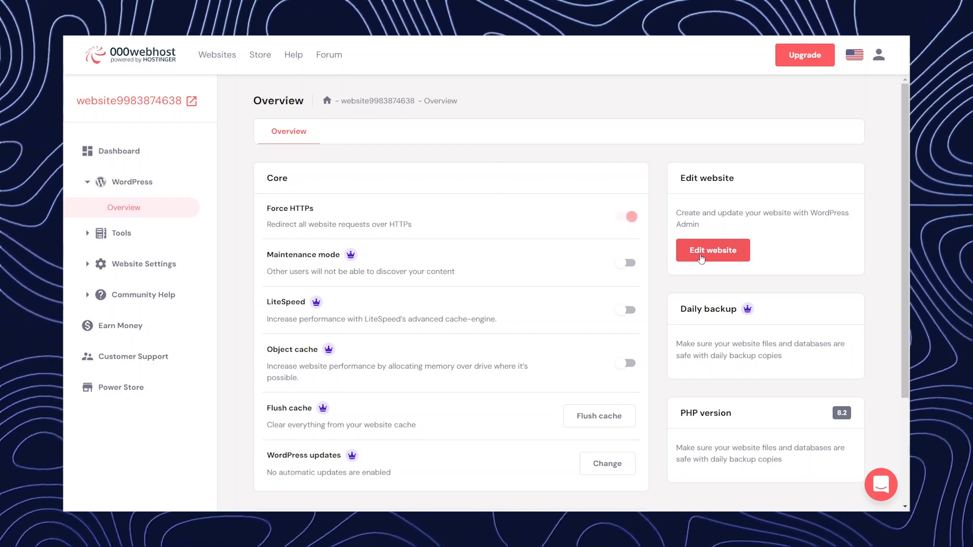
{"action": "left_click", "coordinate": [713, 250]}
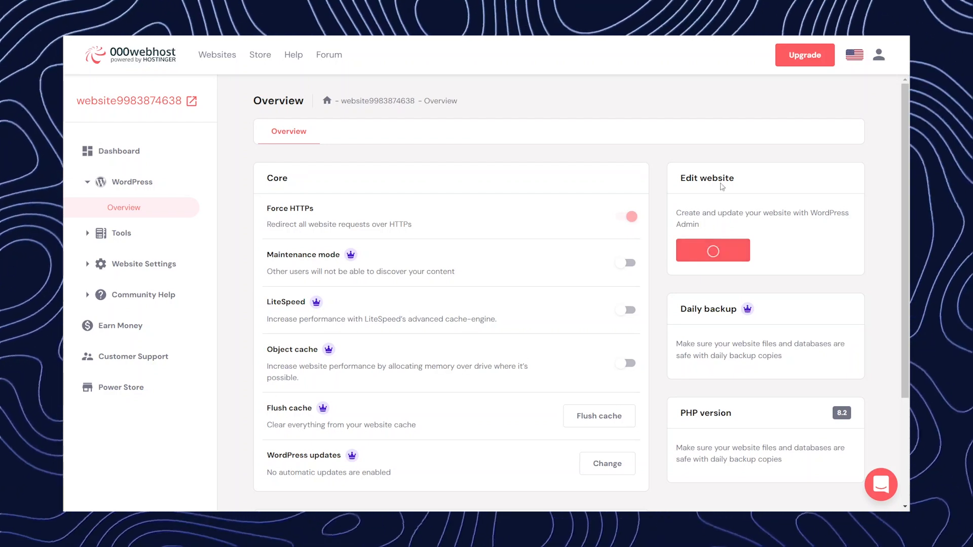
{"action": "mouse_move", "coordinate": [699, 194]}
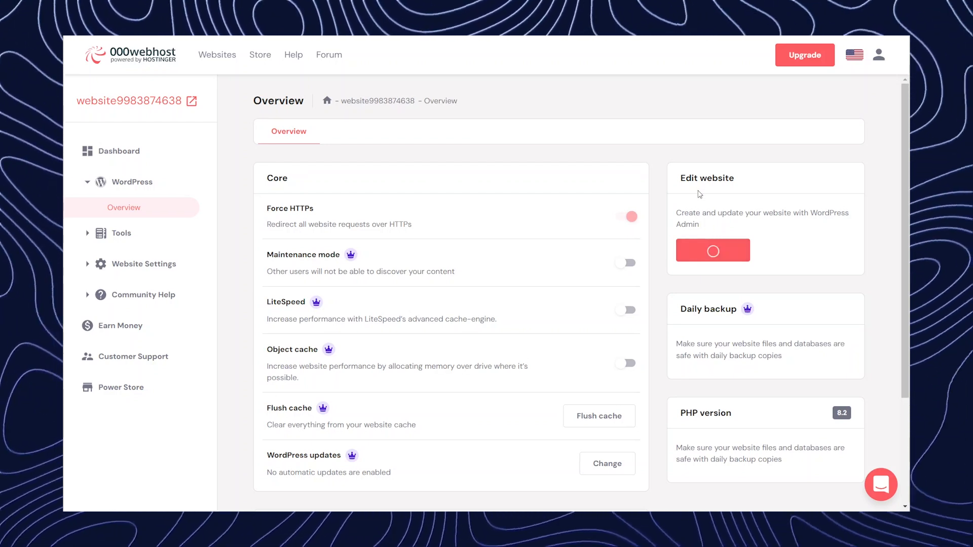
{"action": "left_click", "coordinate": [712, 250]}
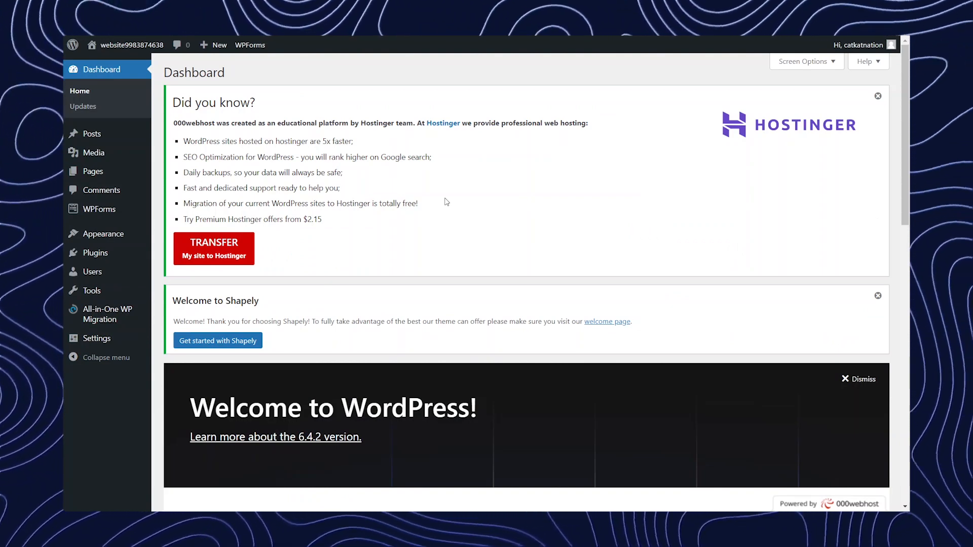